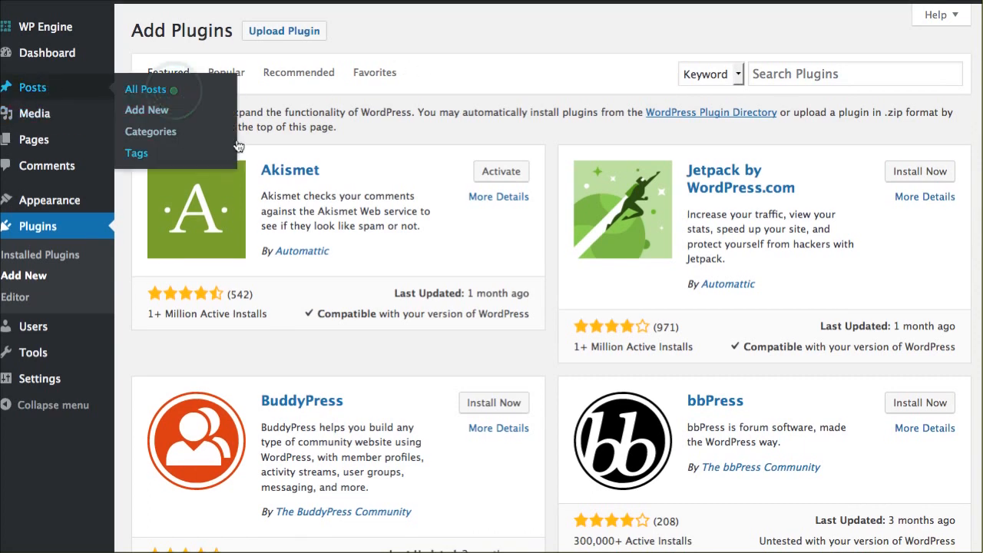
Enable Allow Comments in the sticky first post's Quick Edit form from All Posts.
click(146, 89)
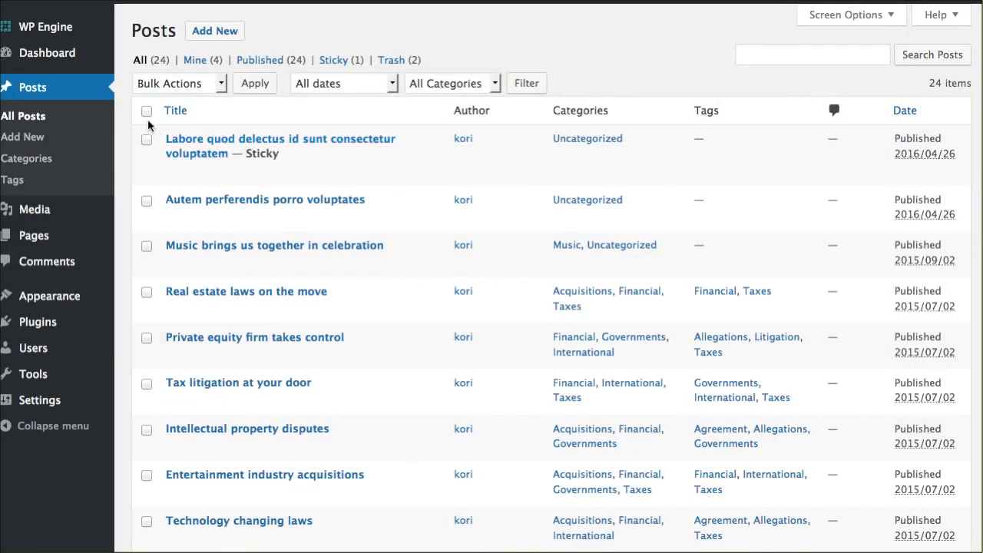
click(280, 146)
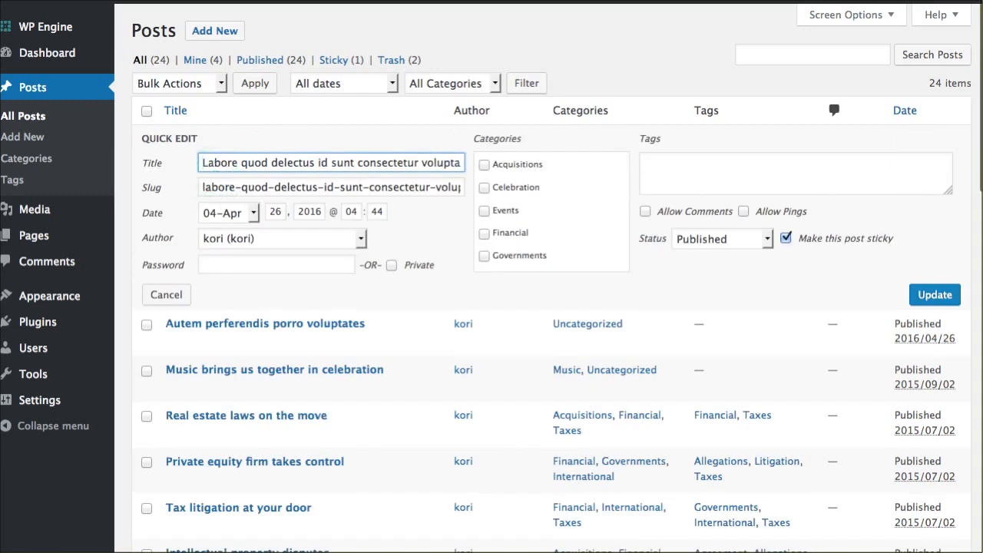
click(646, 212)
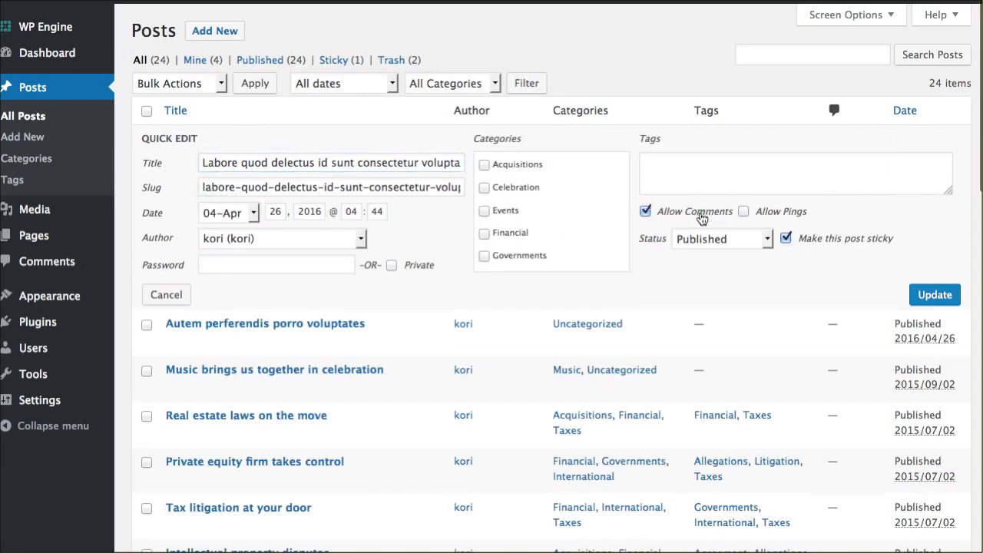
click(645, 212)
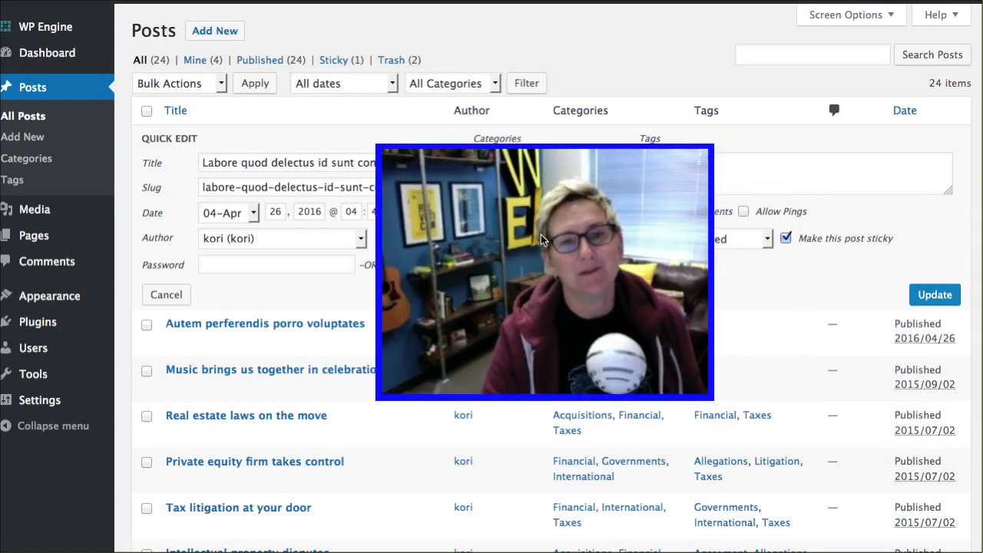
mouse_move(925, 400)
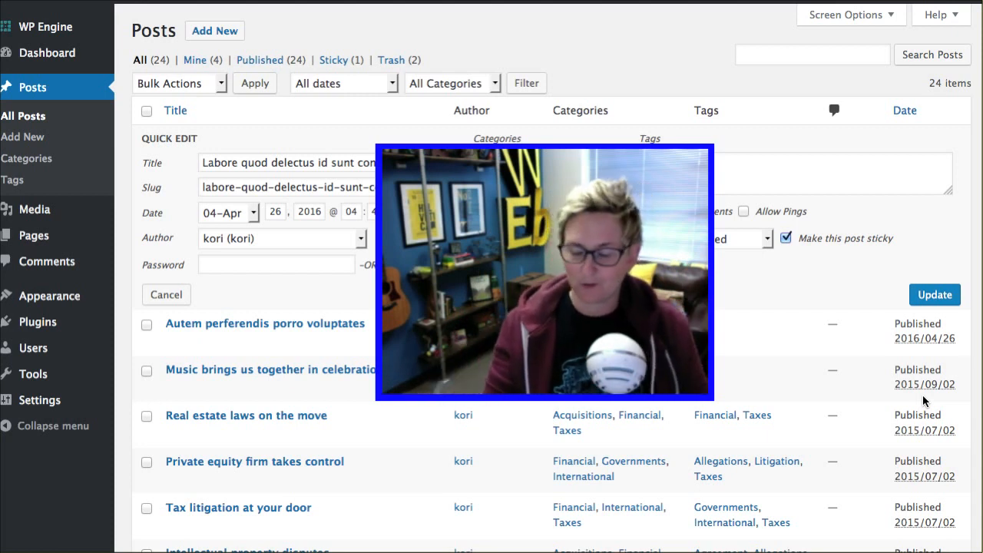
mouse_move(449, 361)
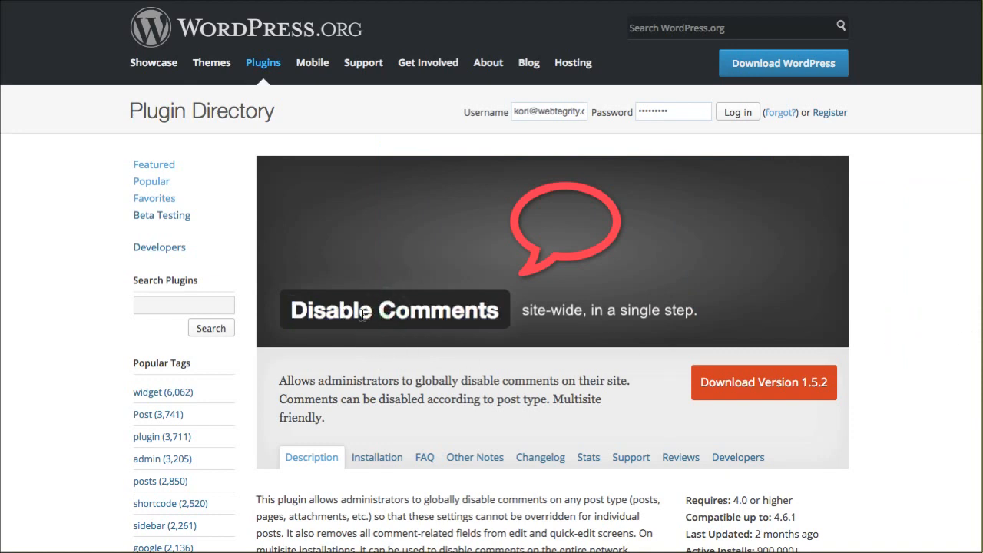
Select the Disable Comments plugin name on its WordPress.org directory page.
double_click(393, 311)
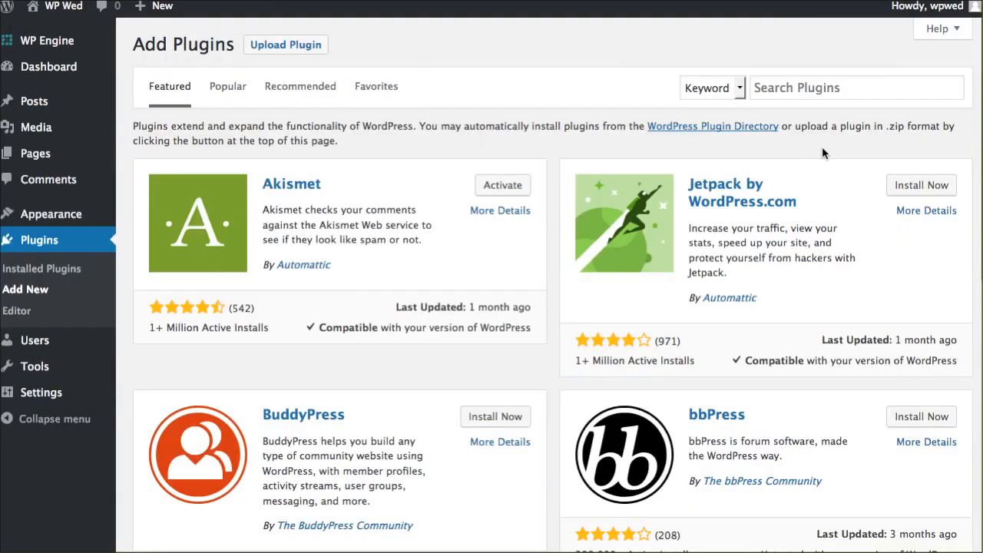
Search Add Plugins for 'Disable Comments', install it and activate it.
text(Disable Comments)
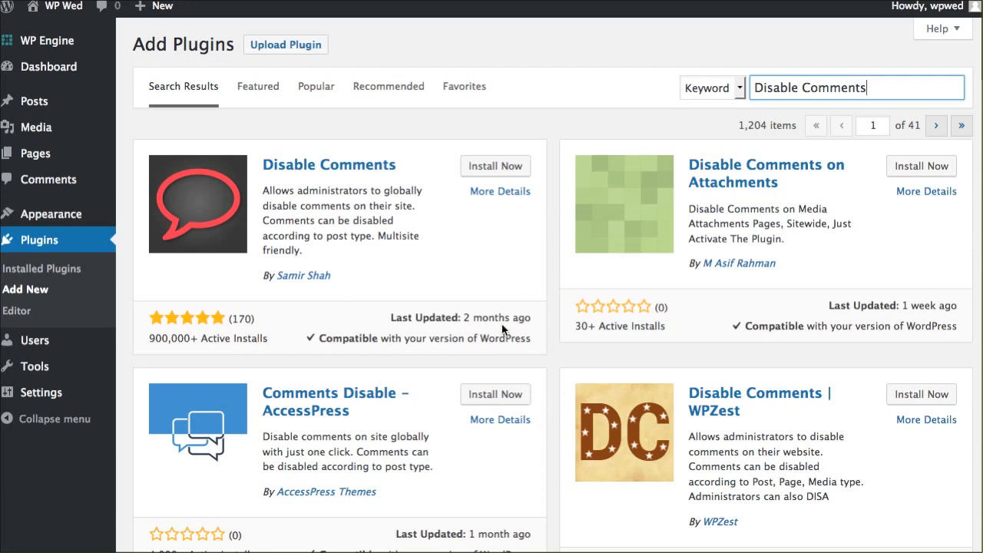
mouse_move(427, 350)
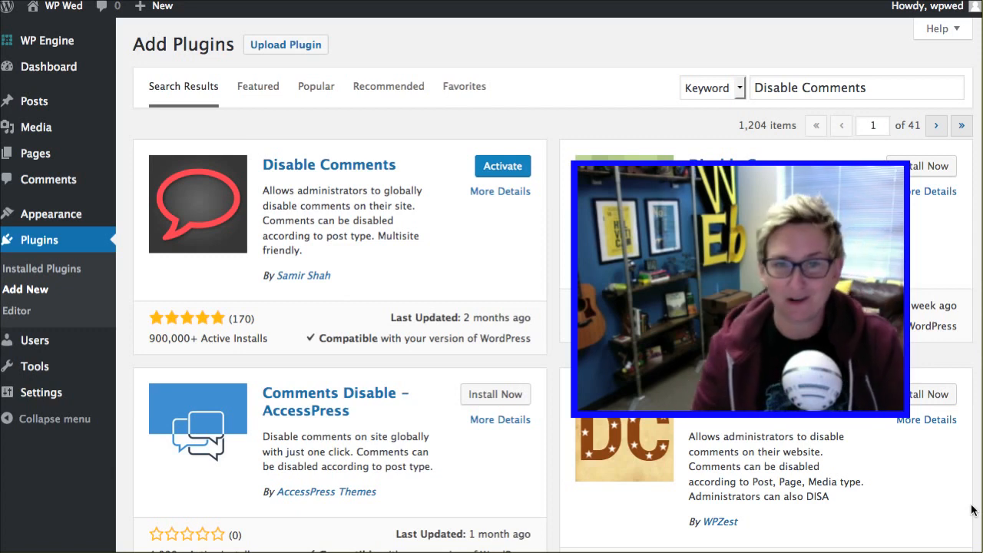
mouse_move(520, 245)
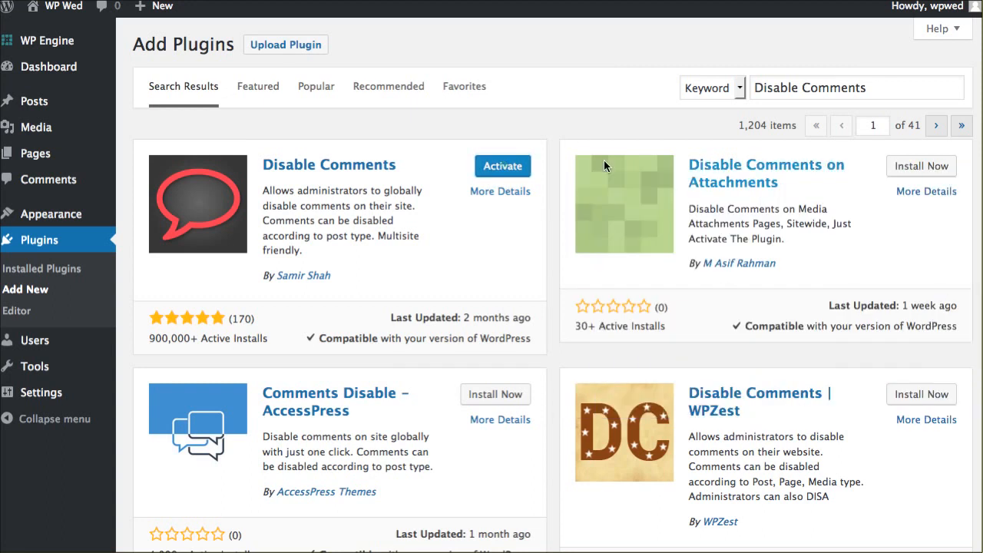
click(500, 166)
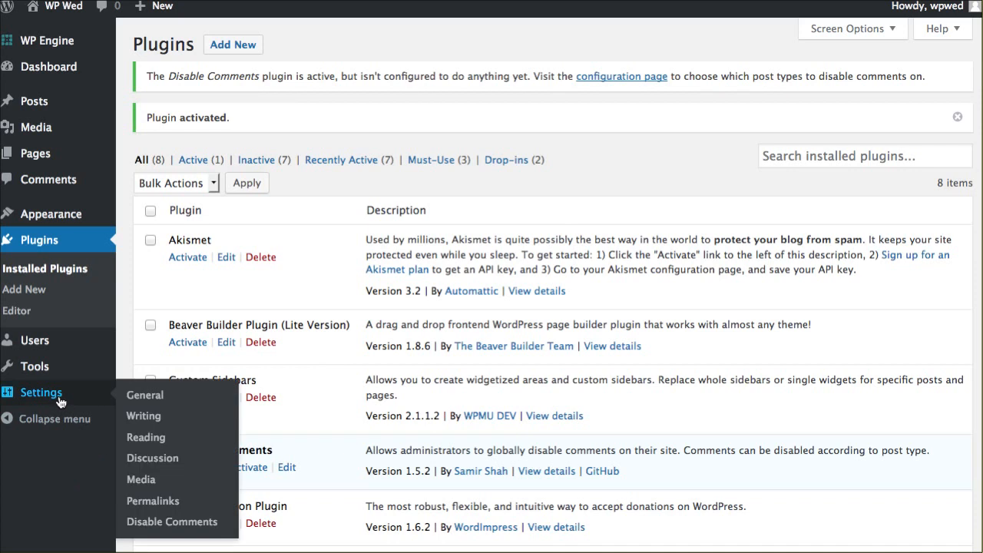
mouse_move(172, 522)
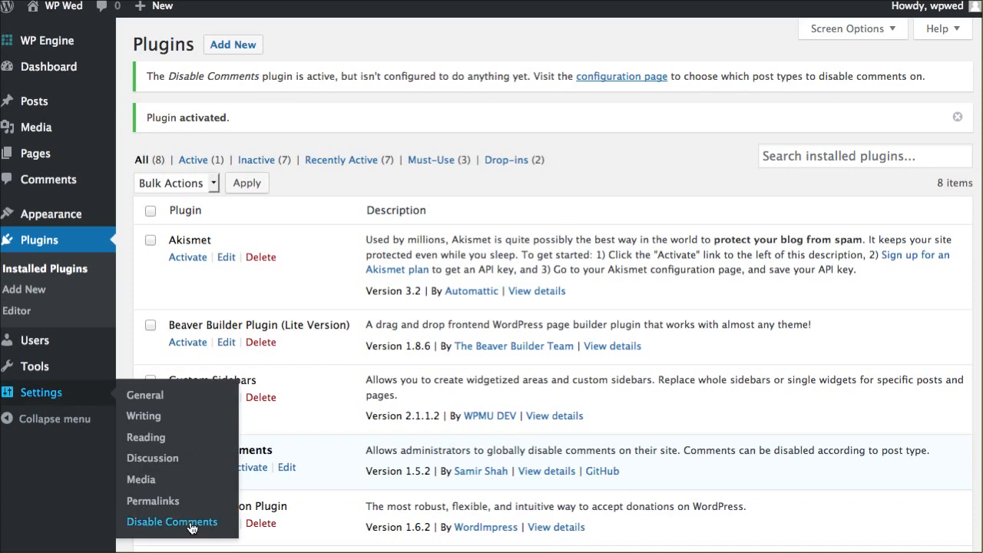
In Disable Comments settings, try Posts-only, then choose Everywhere and save.
click(172, 522)
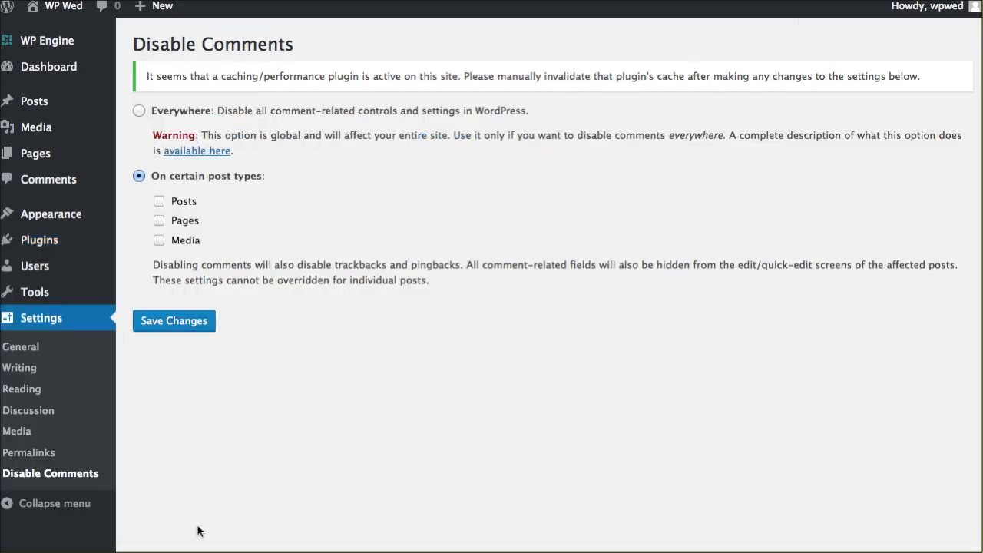
mouse_move(326, 339)
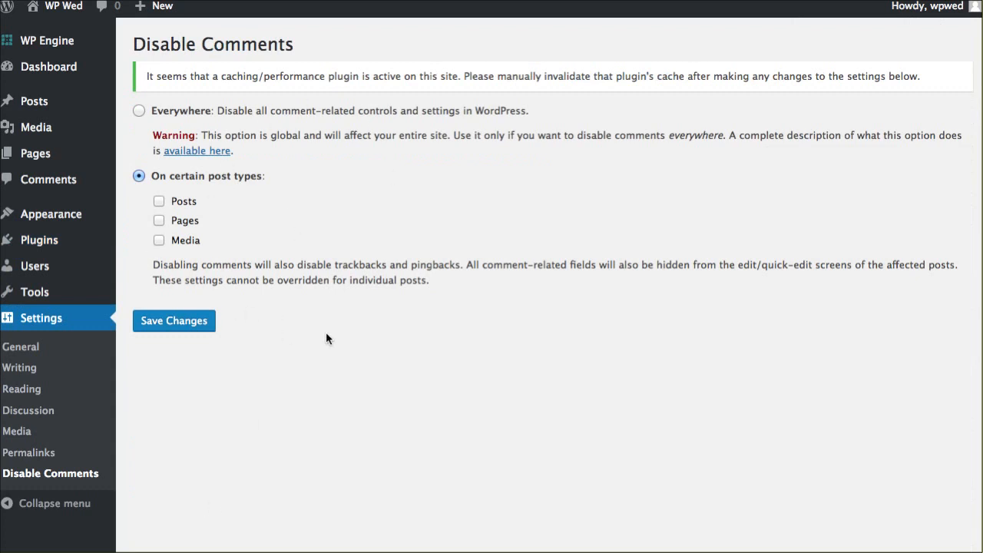
mouse_move(289, 152)
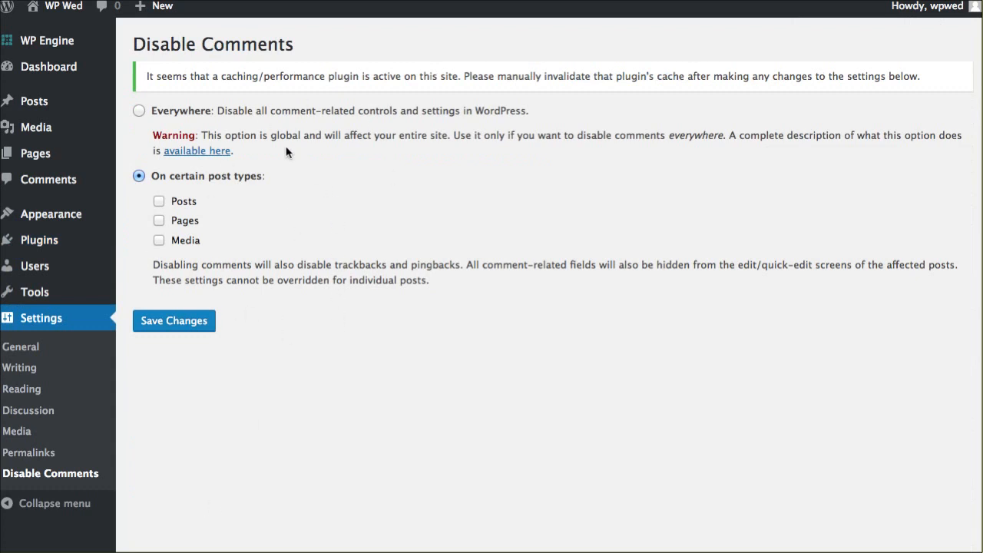
click(138, 111)
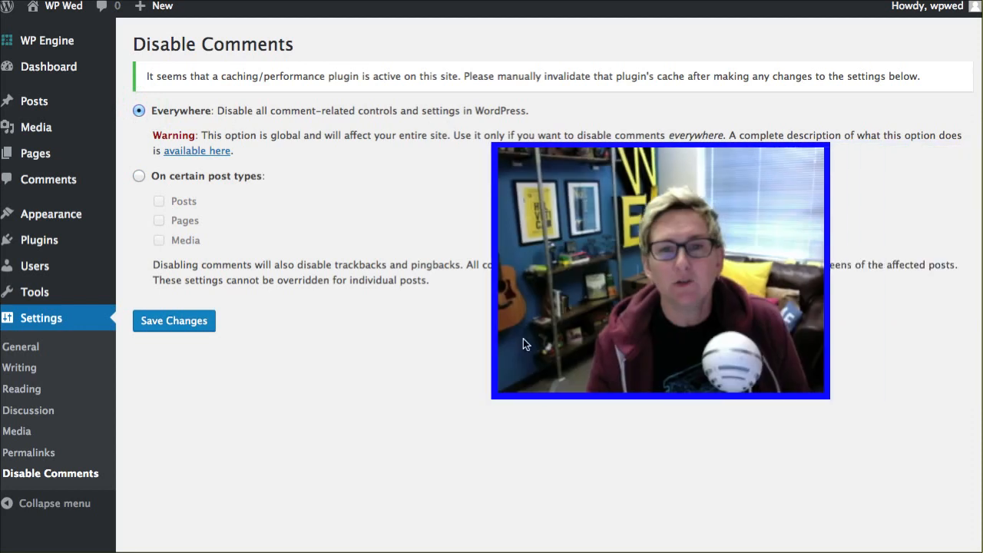
mouse_move(602, 493)
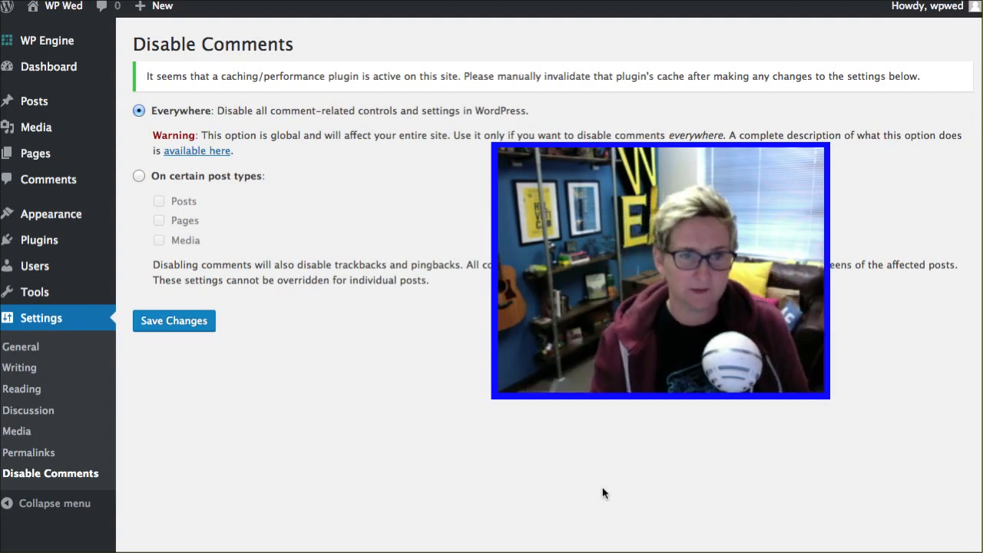
click(138, 175)
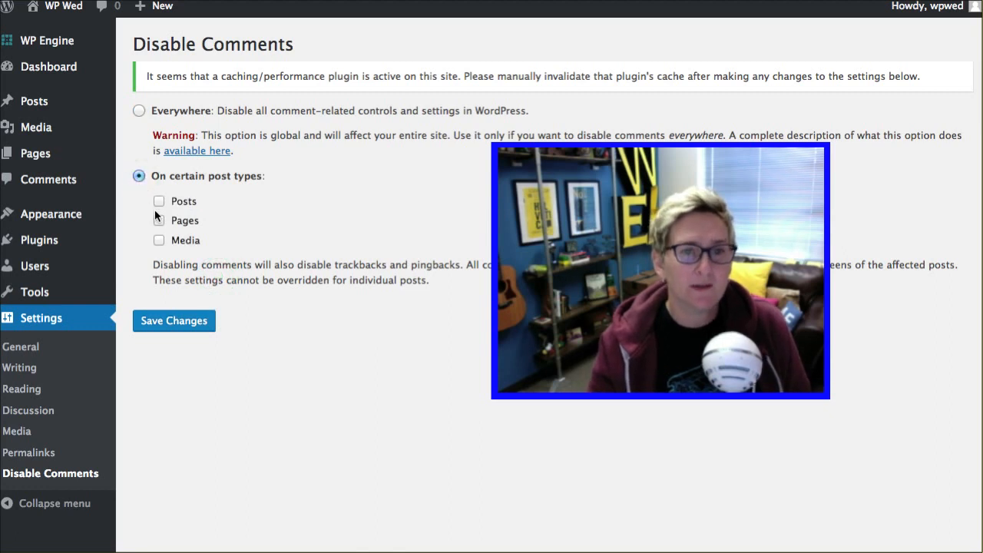
click(160, 200)
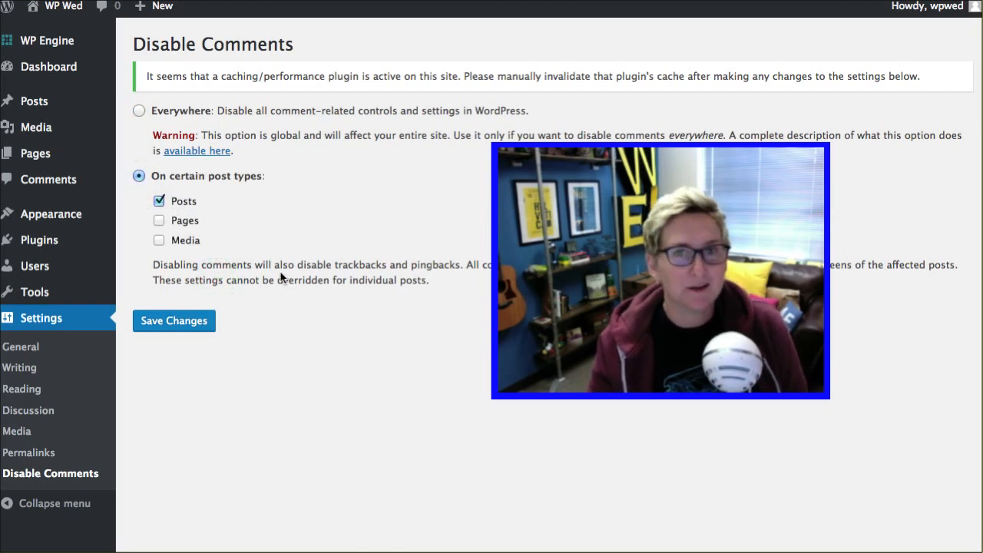
click(138, 111)
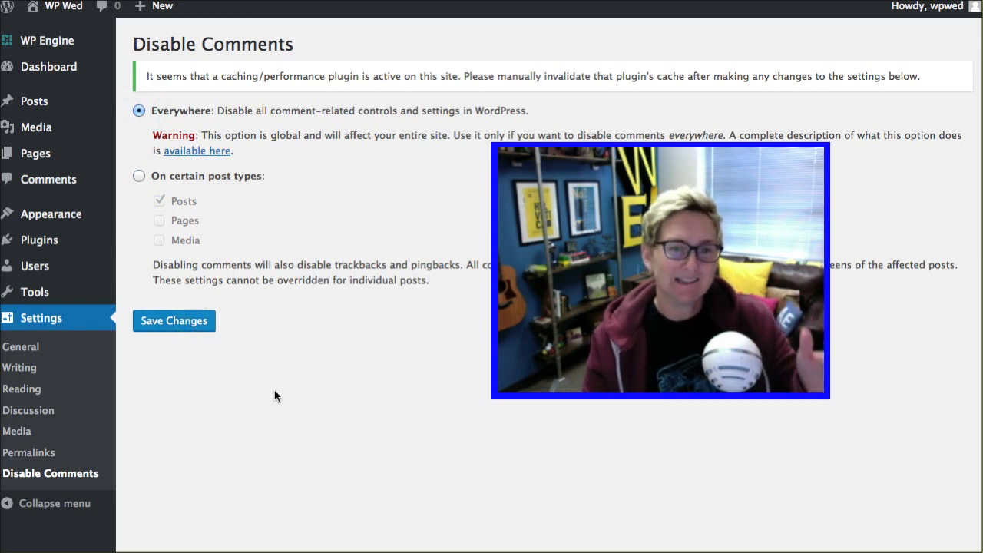
click(173, 321)
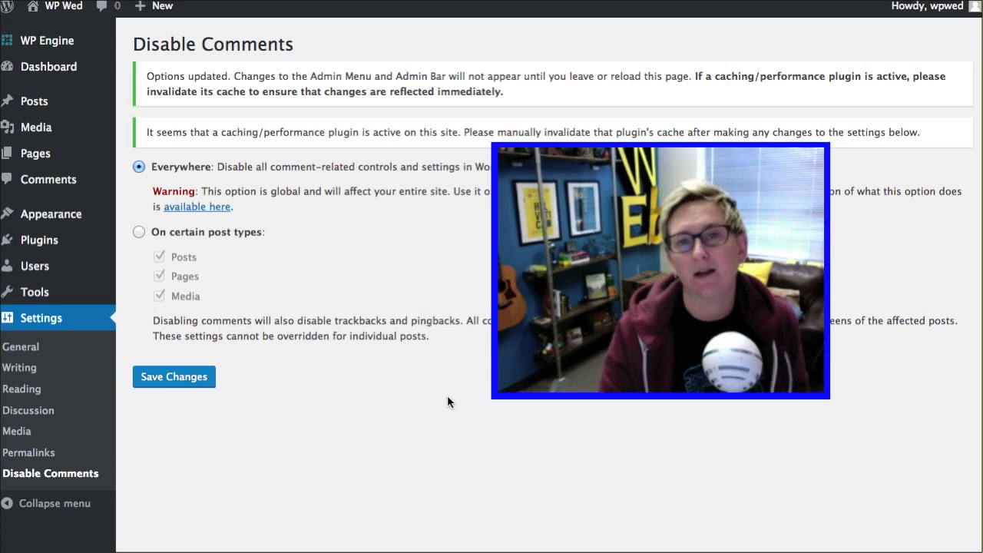
mouse_move(415, 399)
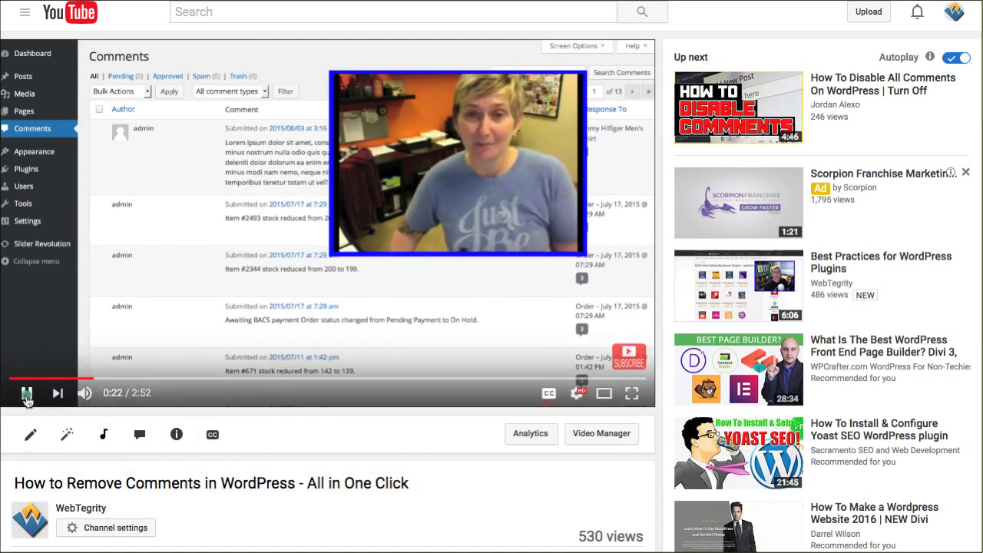
Pause the 'How to Remove Comments in WordPress' video at 0:22.
click(25, 393)
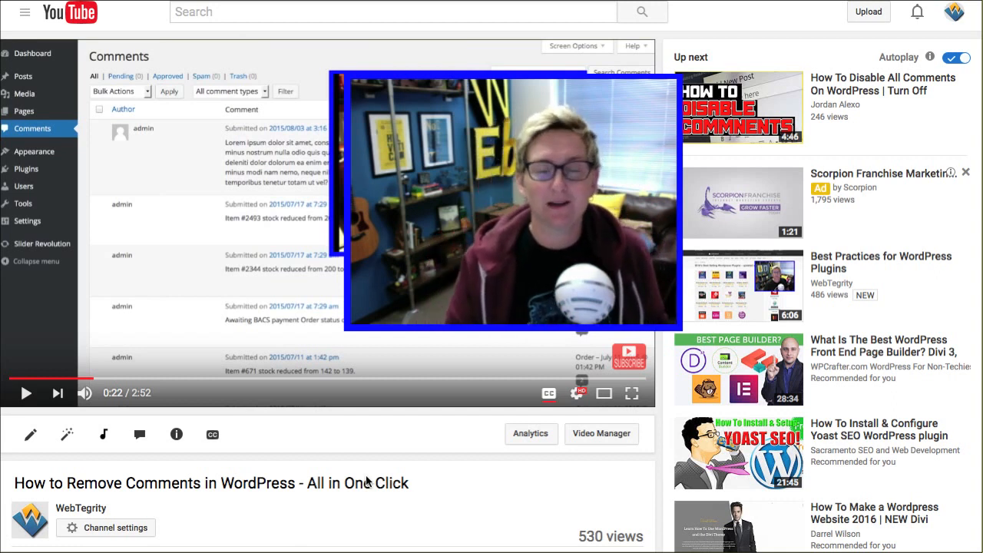
mouse_move(310, 440)
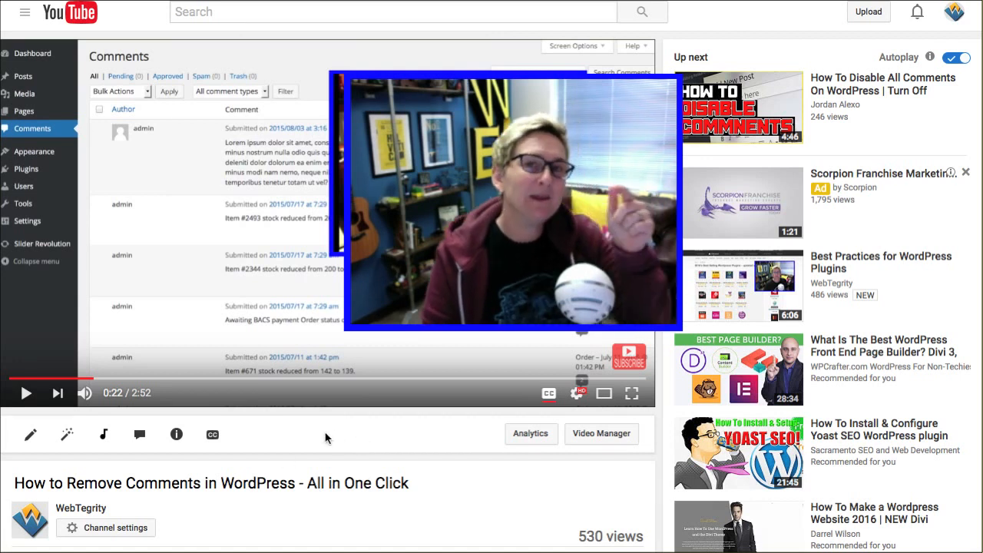
mouse_move(337, 436)
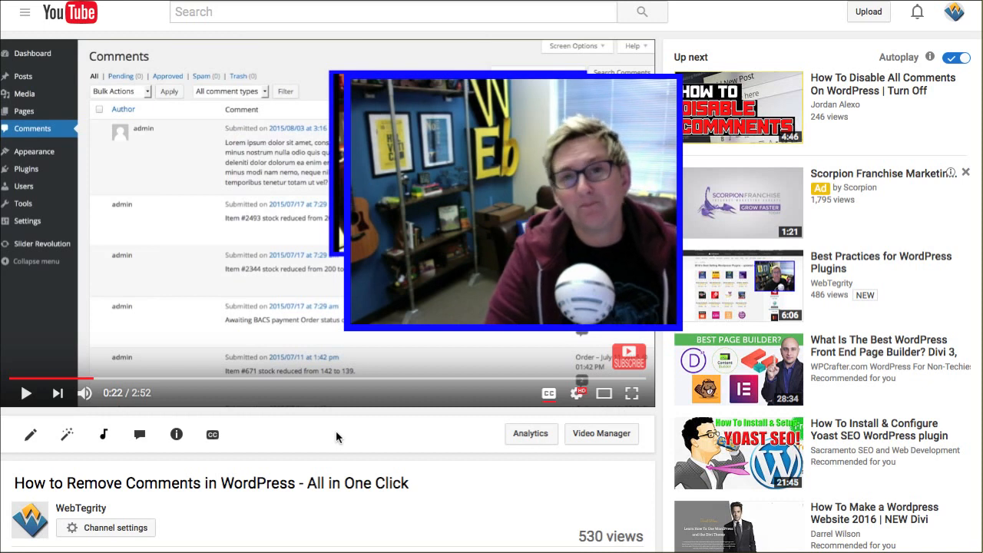
mouse_move(362, 436)
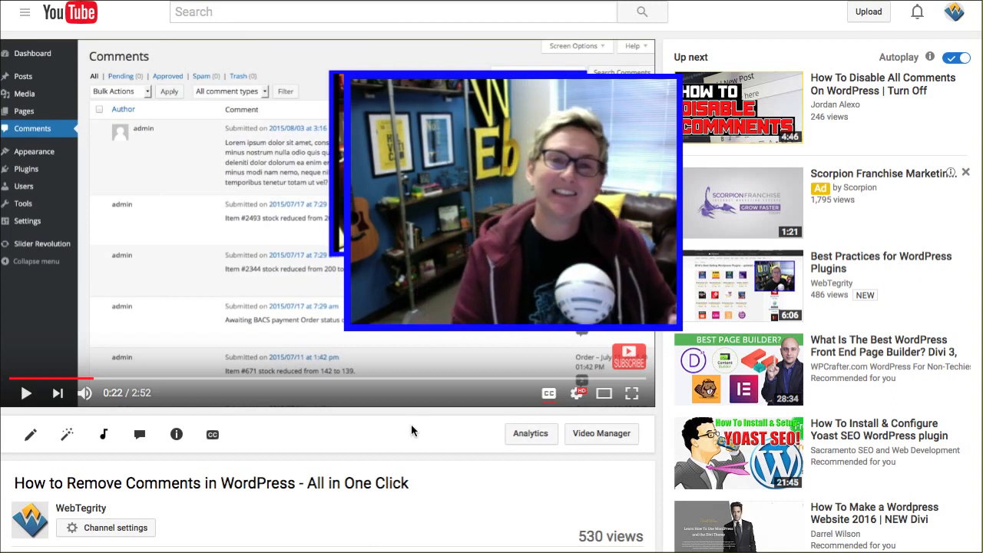
mouse_move(218, 314)
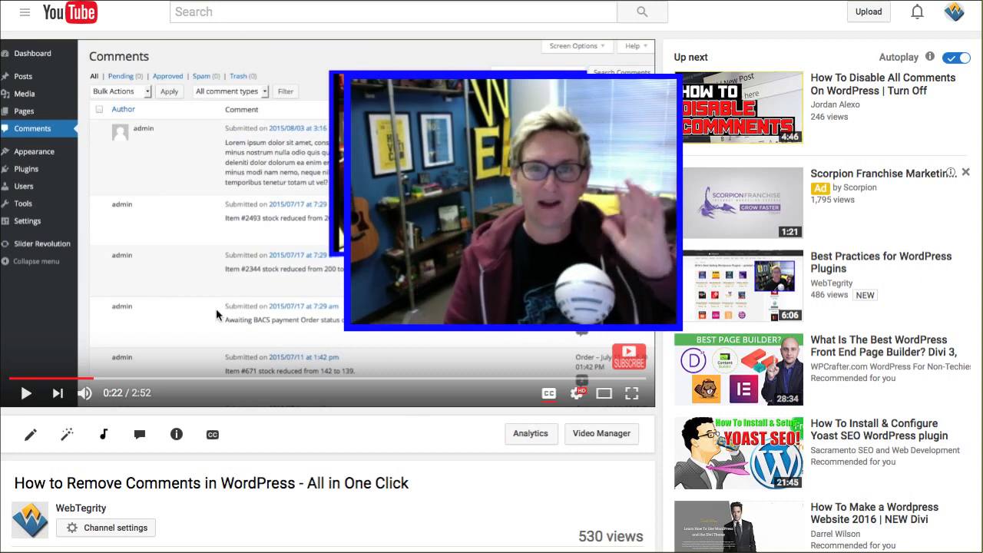